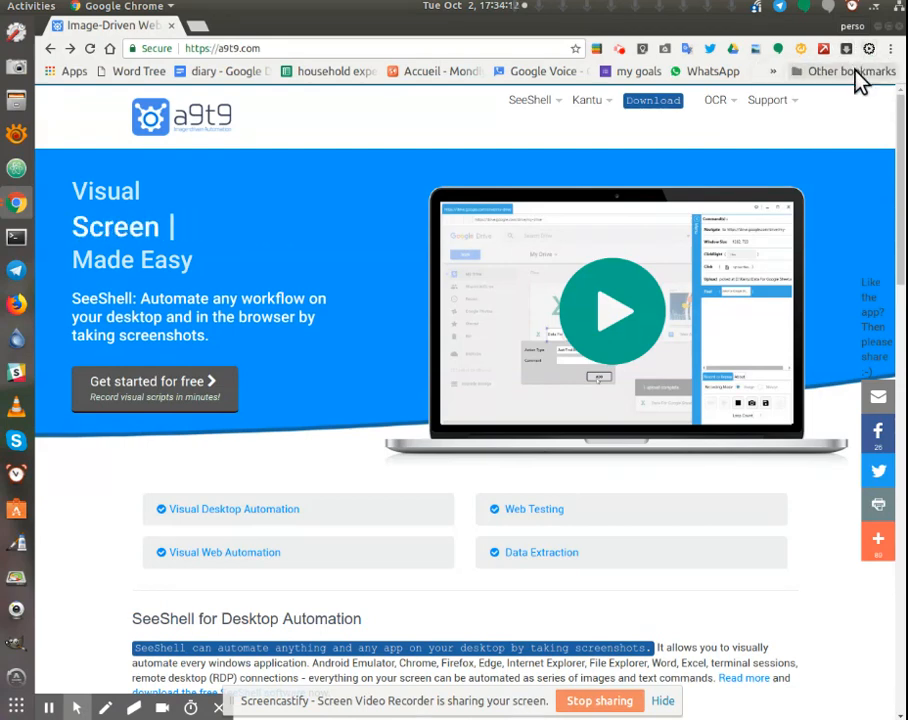
pyautogui.moveTo(868, 48)
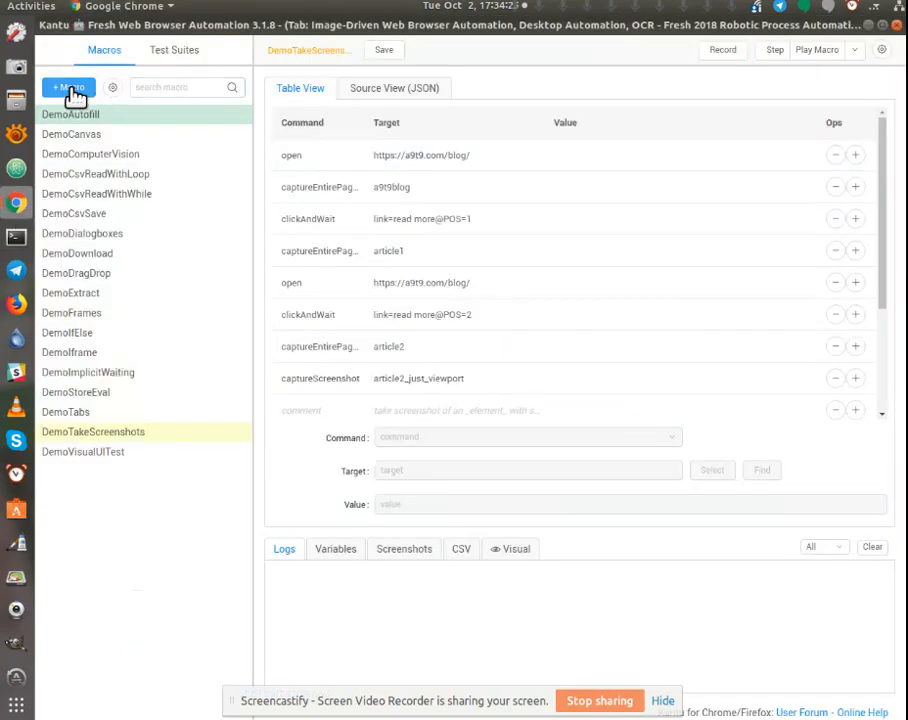
pyautogui.click(68, 88)
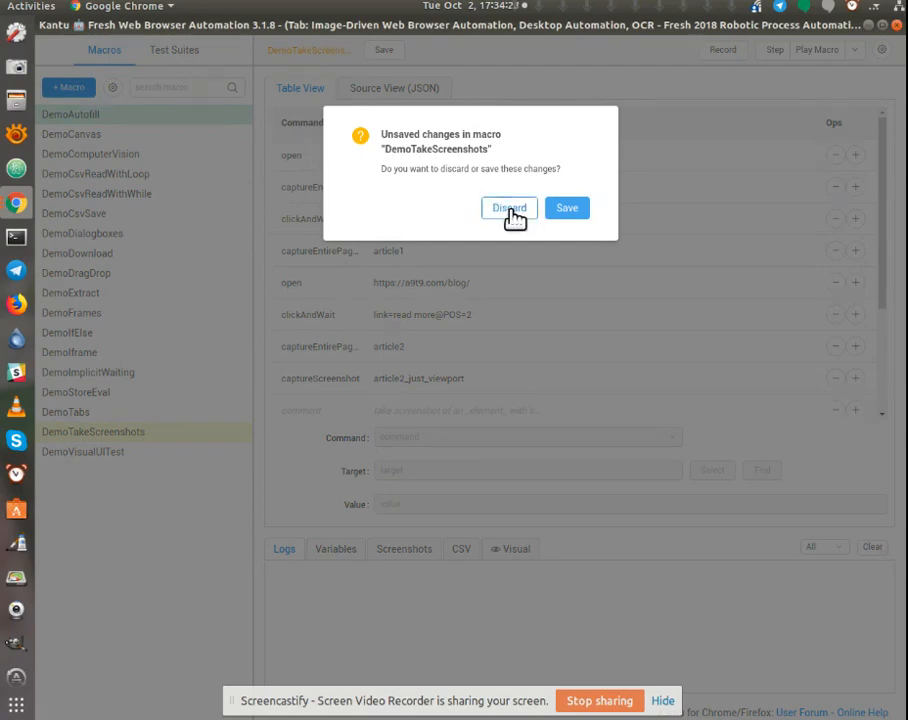
pyautogui.click(508, 208)
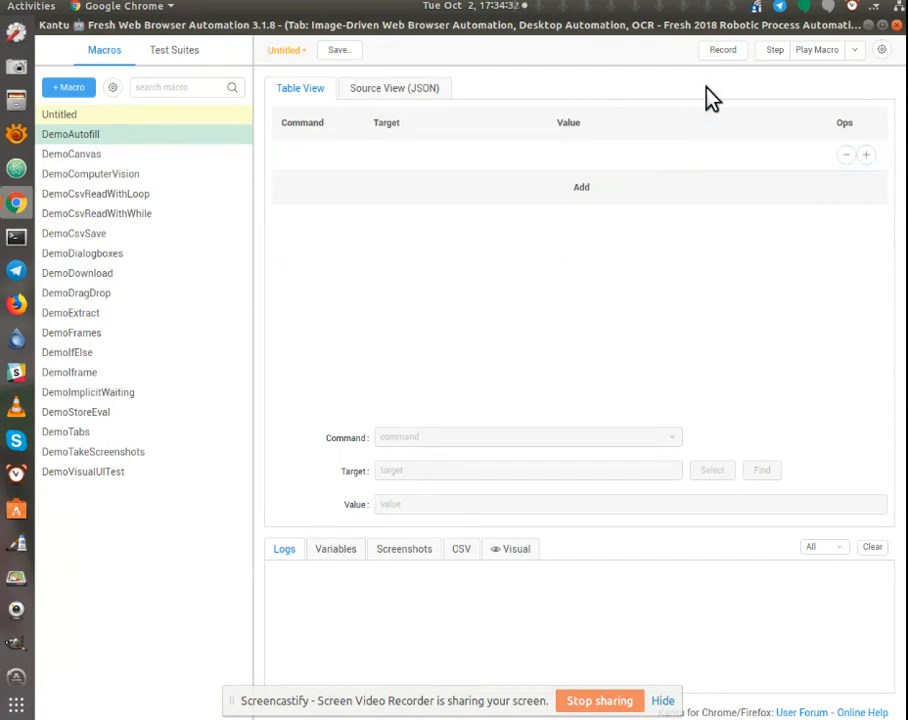
pyautogui.click(722, 48)
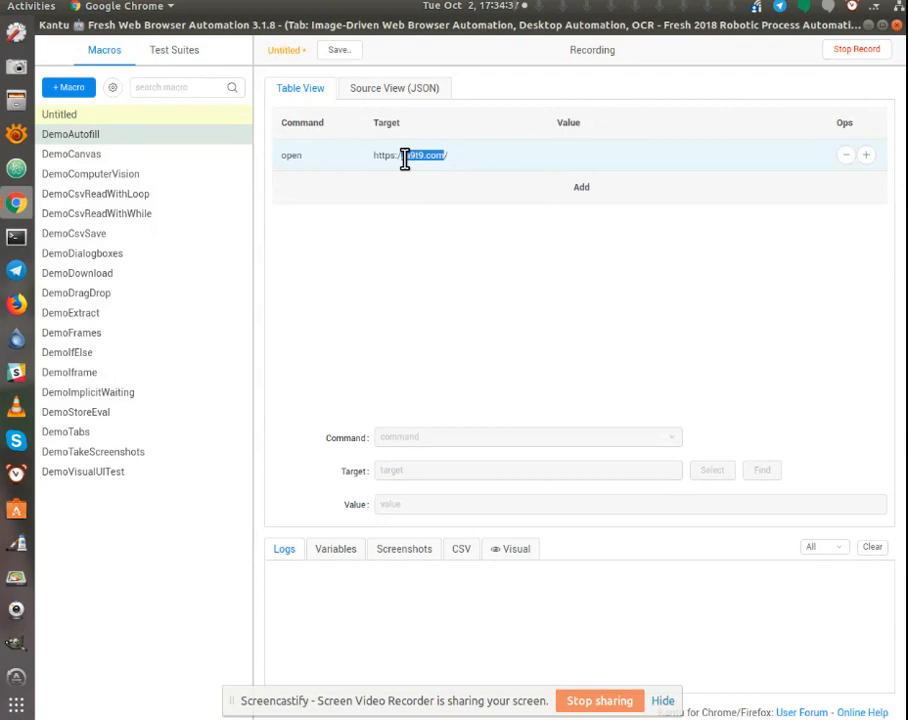
pyautogui.click(410, 156)
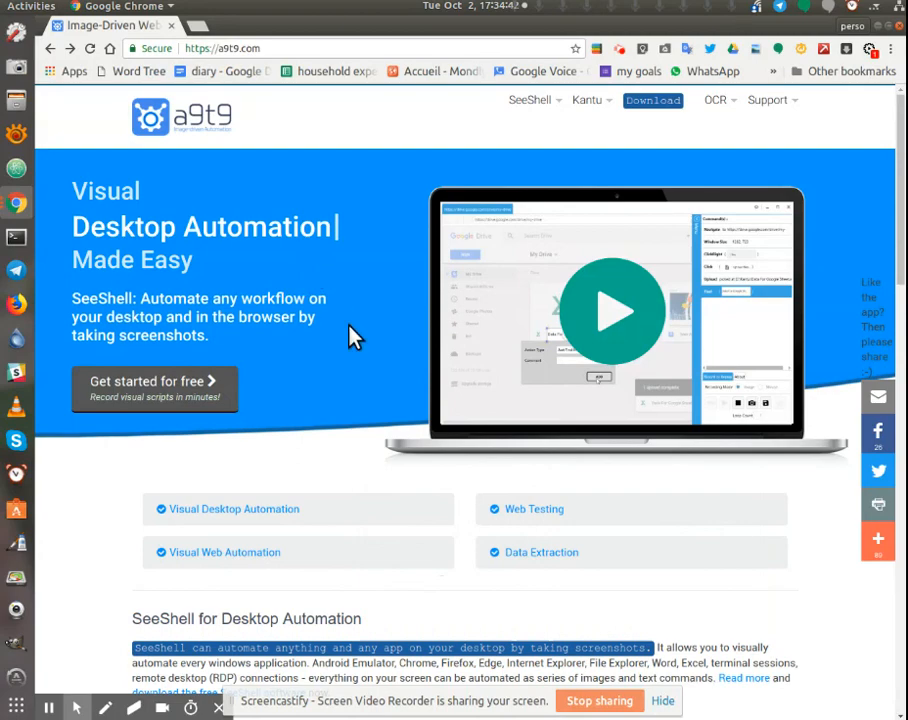
# Record a clickAndWait on the Web Testing link of a9t9.com, then return to Kantu
pyautogui.click(534, 510)
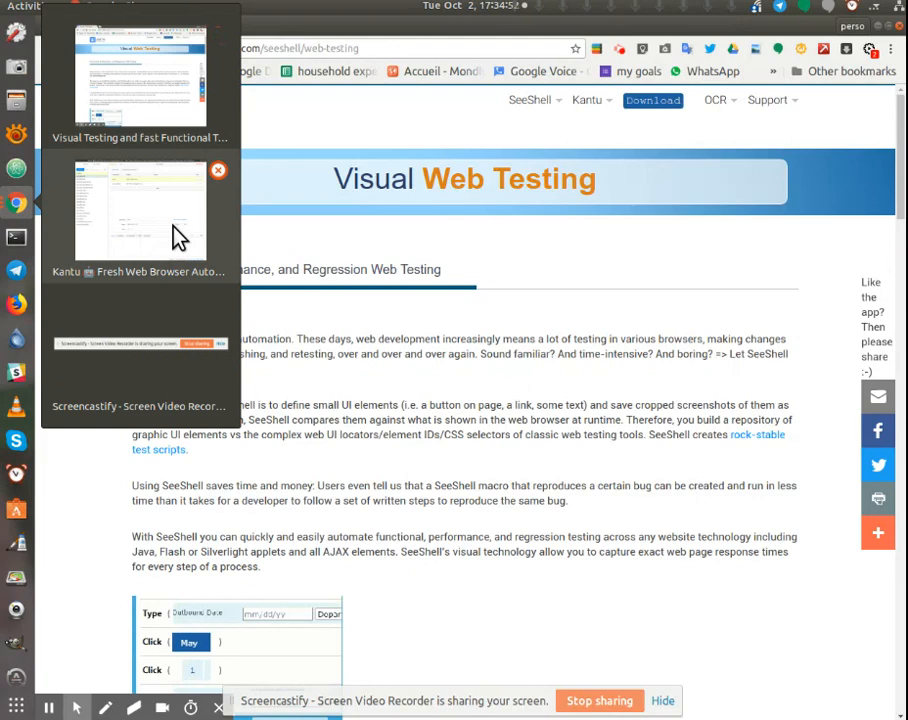
pyautogui.click(140, 210)
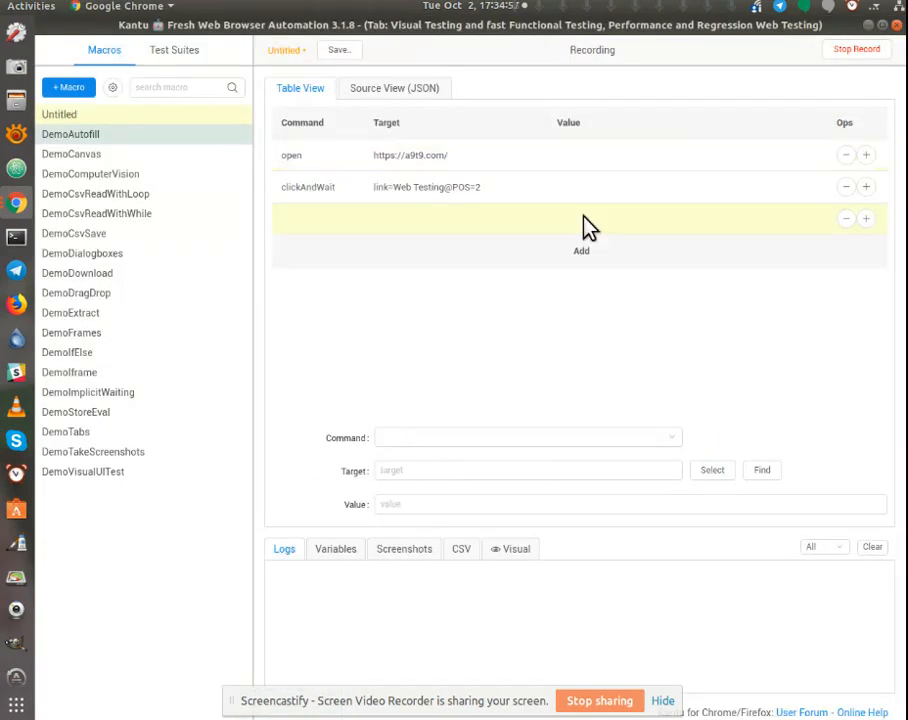
# Add a captureScreenshot step with target testasetasetaetart and stop recording
pyautogui.click(524, 436)
pyautogui.write('captureScreensho')
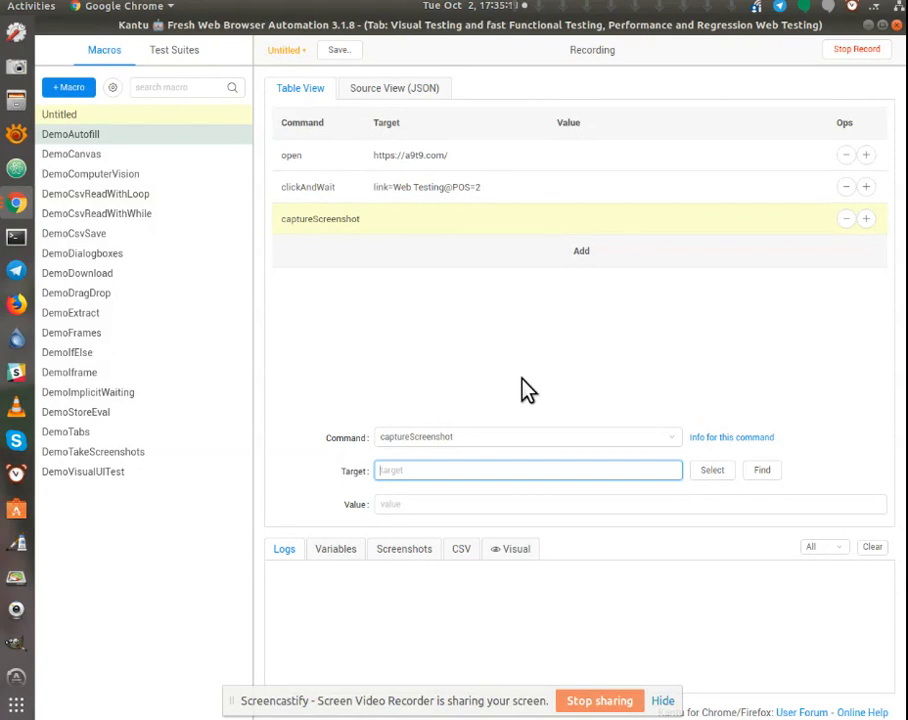
pyautogui.write('testasetasetaeta')
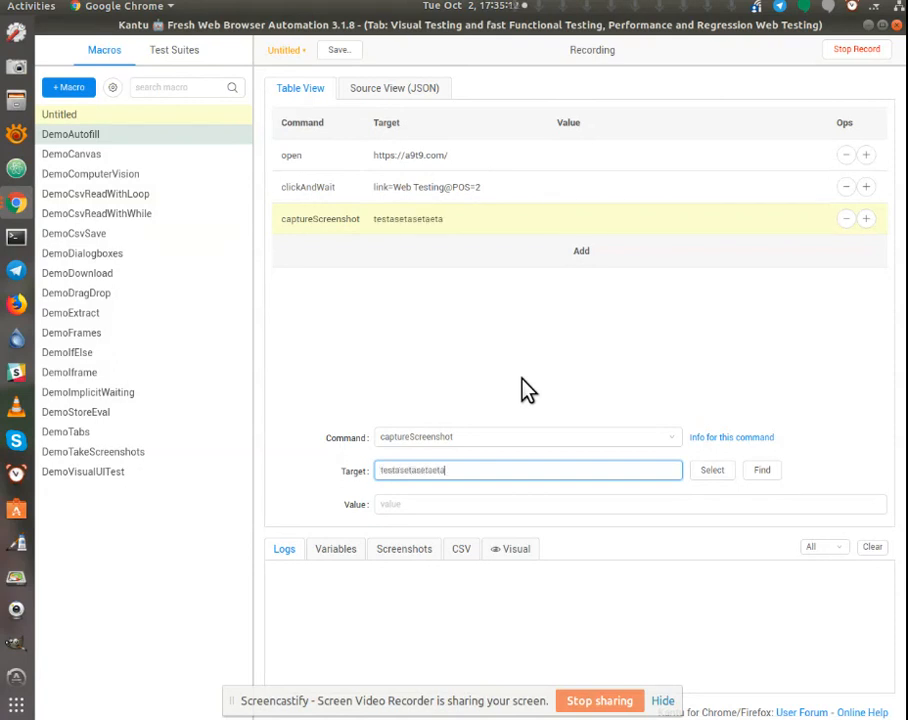
pyautogui.write('rt')
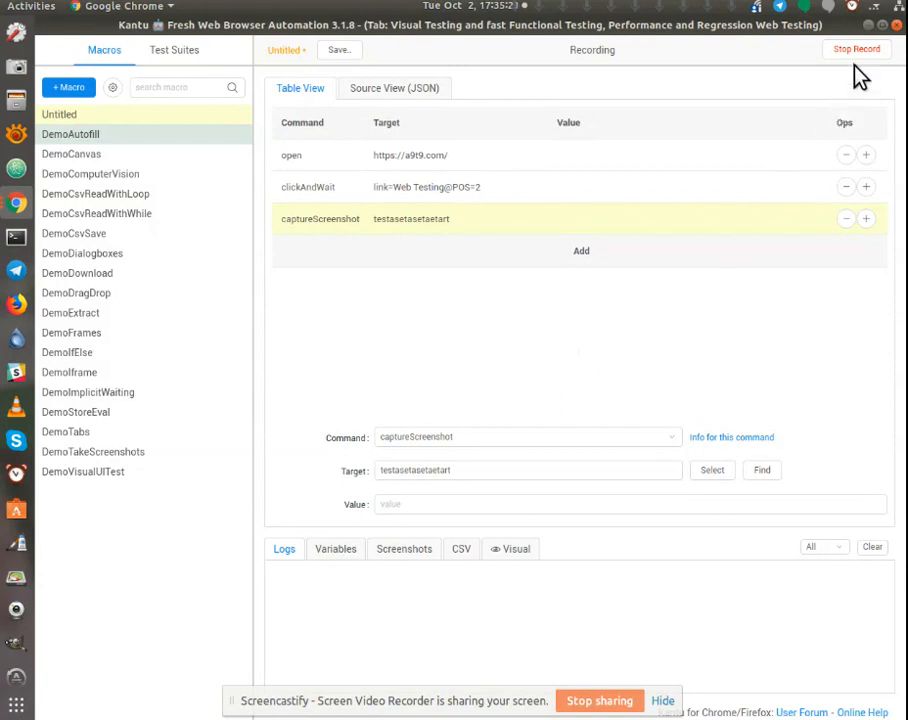
pyautogui.click(856, 48)
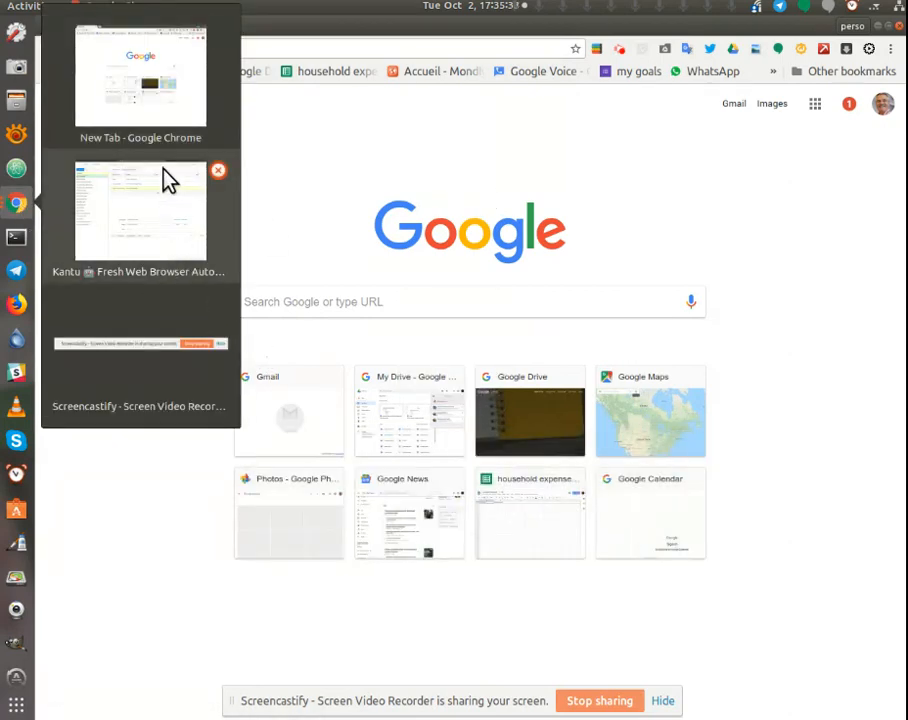
# Play back the recorded three-step macro from the Kantu window
pyautogui.click(140, 210)
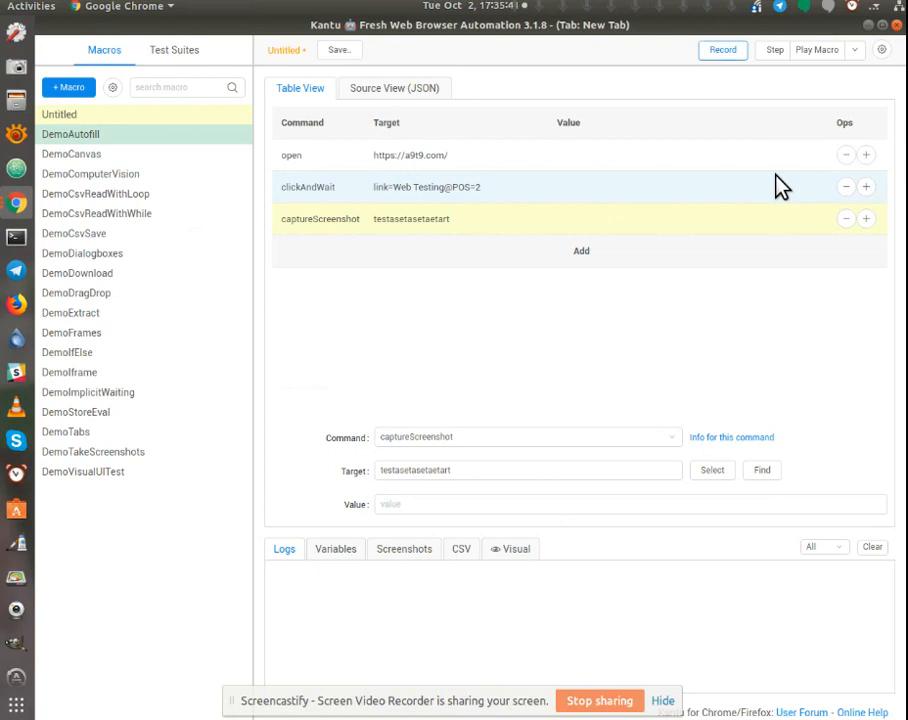
pyautogui.click(816, 48)
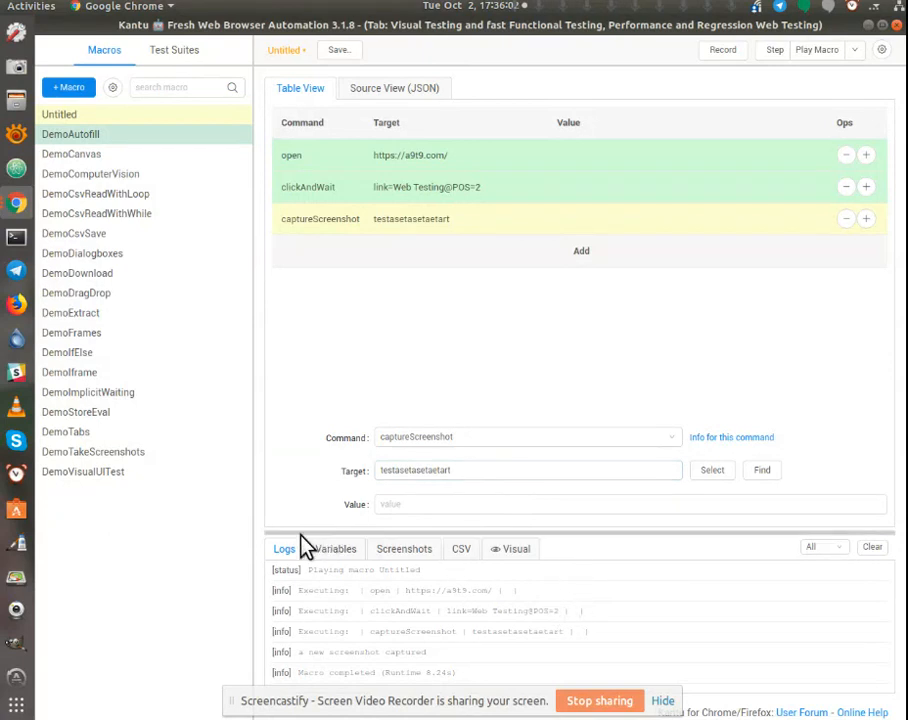
pyautogui.moveTo(376, 656)
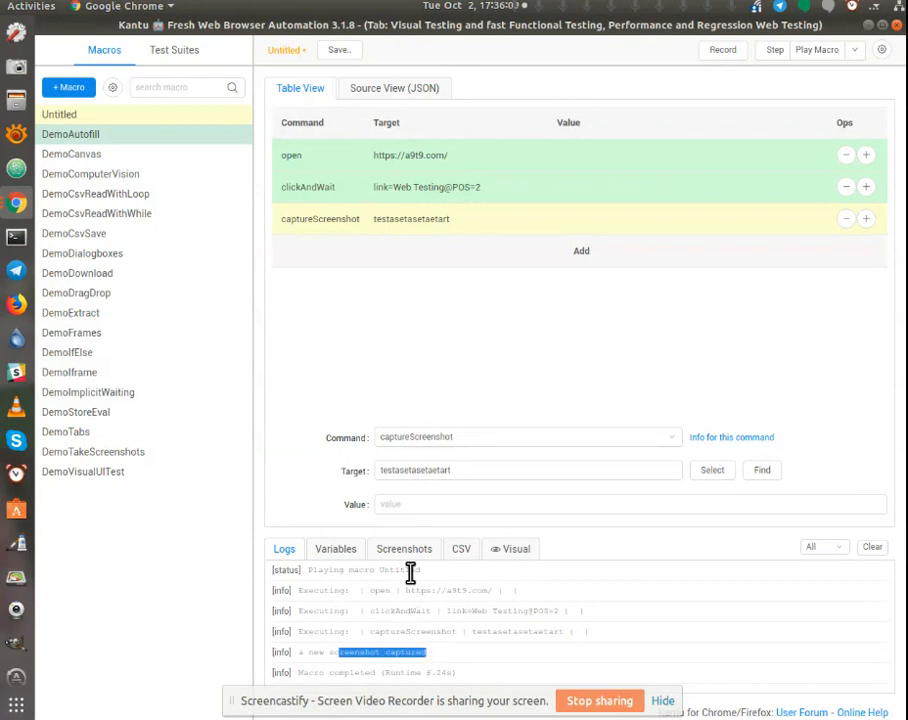
# Open the captured screenshot from the 'screenshot captured' link in the Logs tab
pyautogui.click(404, 548)
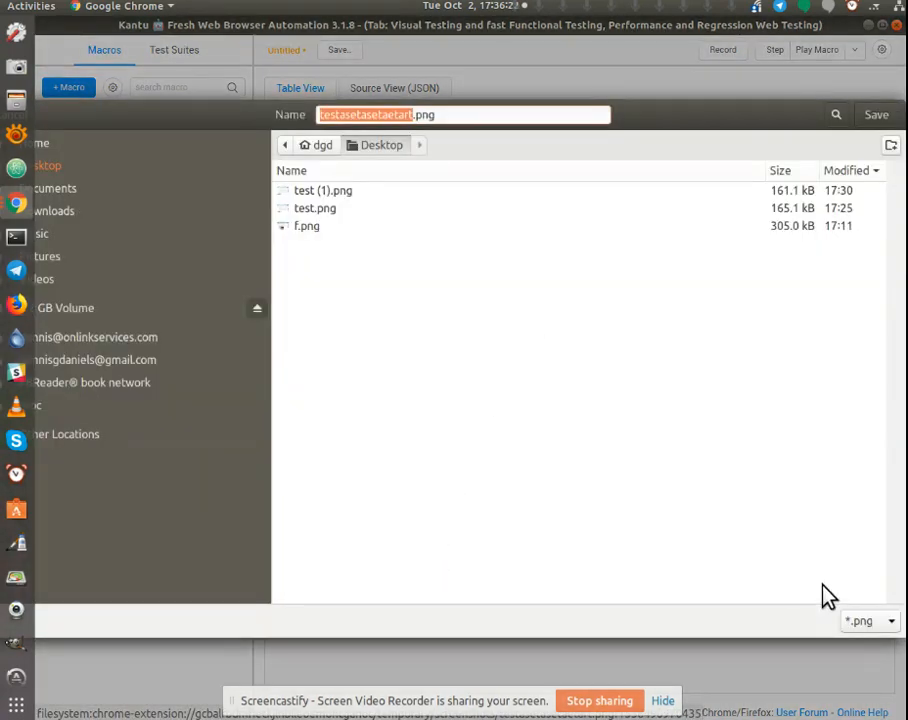
# Save the screenshot to the Desktop as testasetasetaetart.png
pyautogui.click(876, 114)
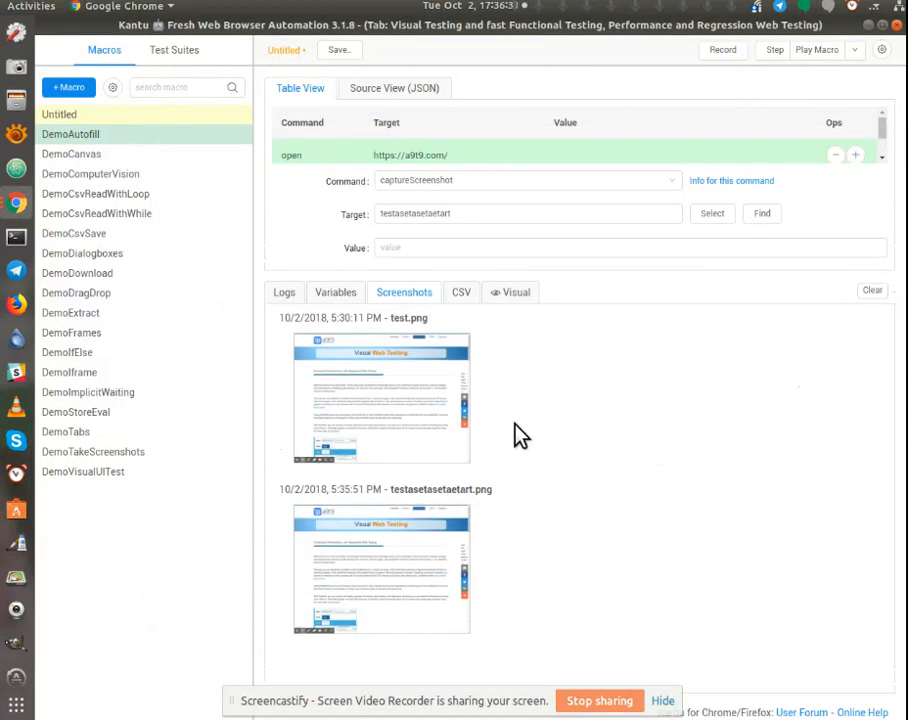
pyautogui.moveTo(408, 156)
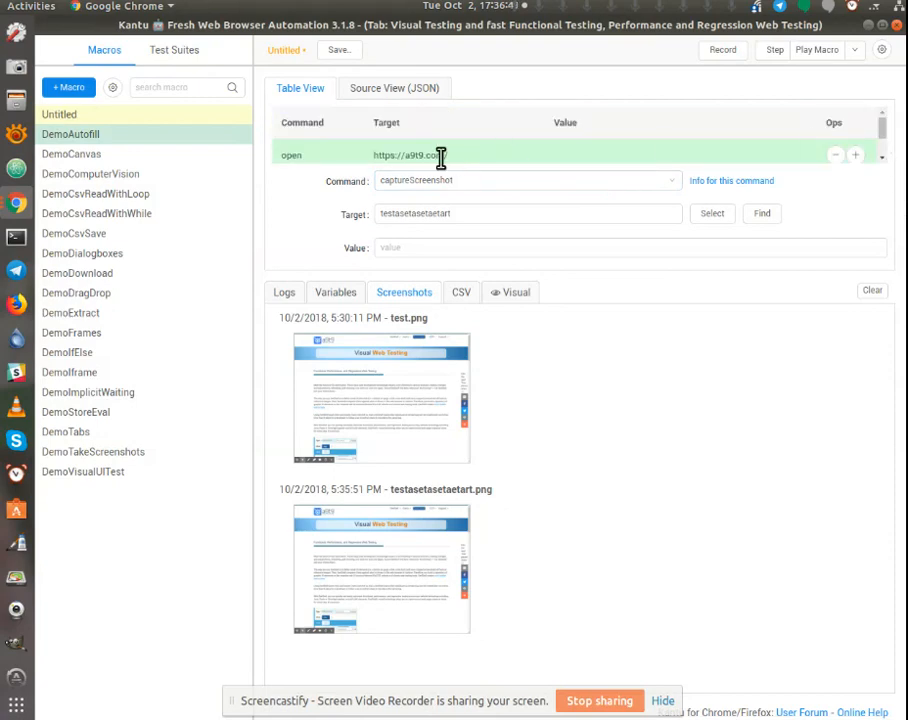
pyautogui.moveTo(444, 156)
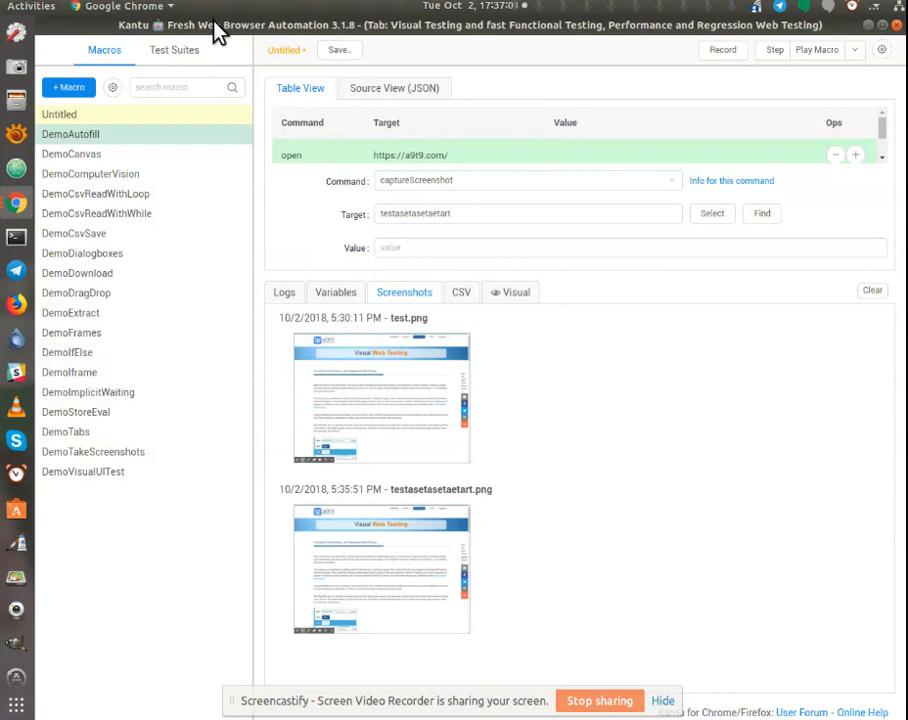
pyautogui.moveTo(650, 452)
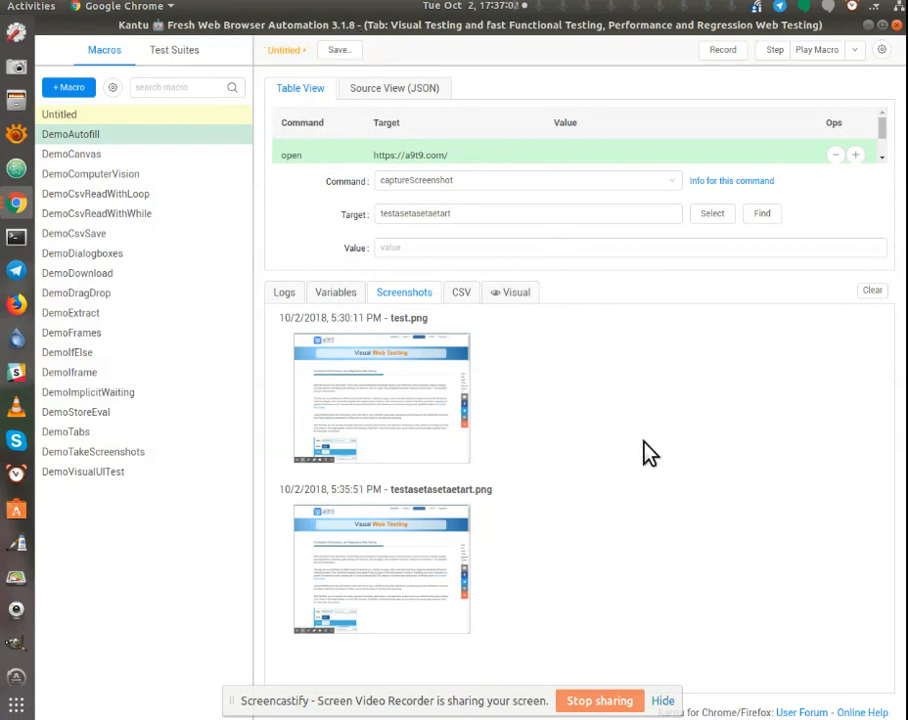